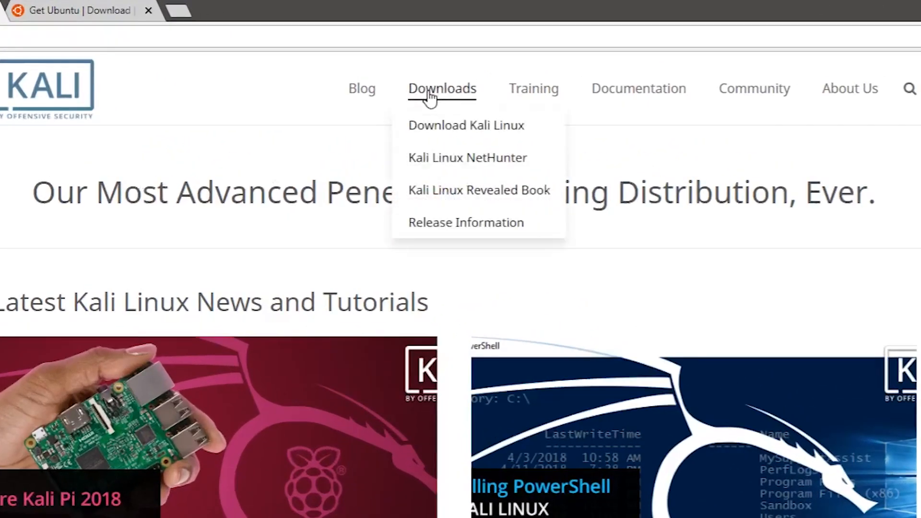
{"action": "mouse_move", "coordinate": [442, 132]}
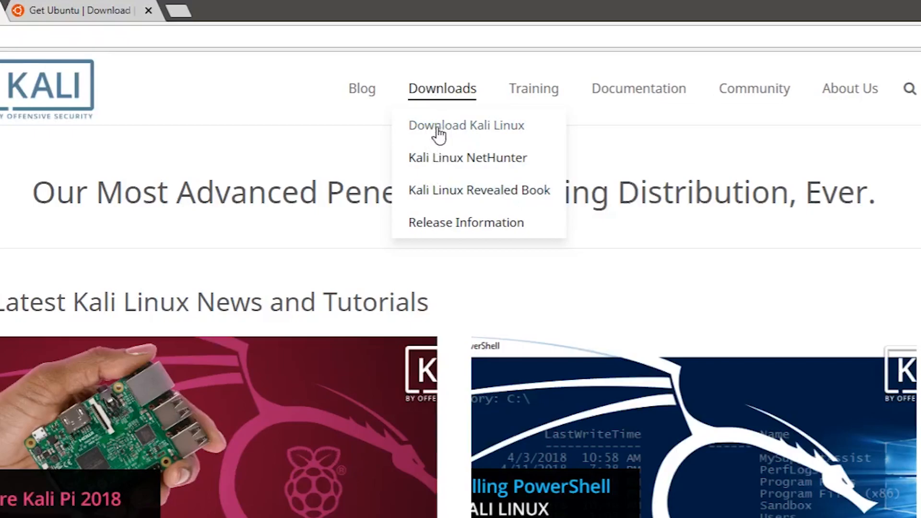
- Go from kali.org's Downloads menu to the Download Kali Linux page listing images
{"action": "left_click", "coordinate": [466, 125]}
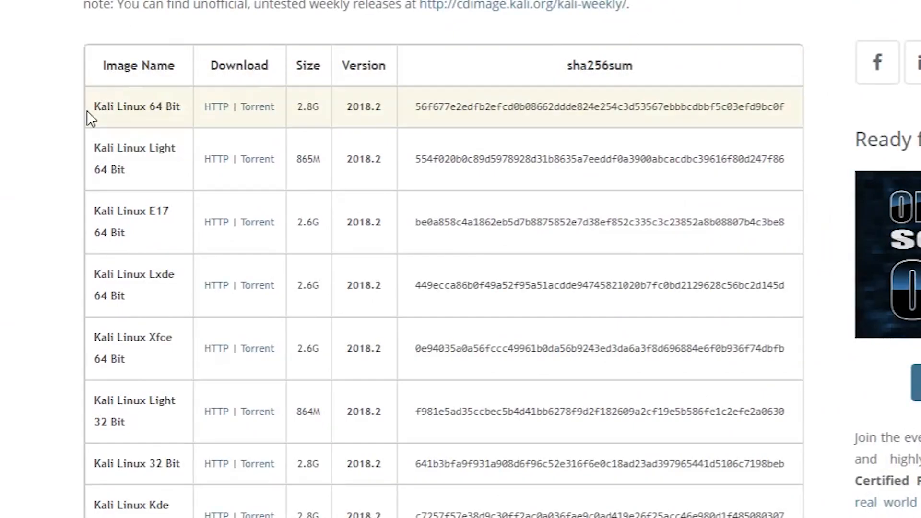
{"action": "mouse_move", "coordinate": [56, 137]}
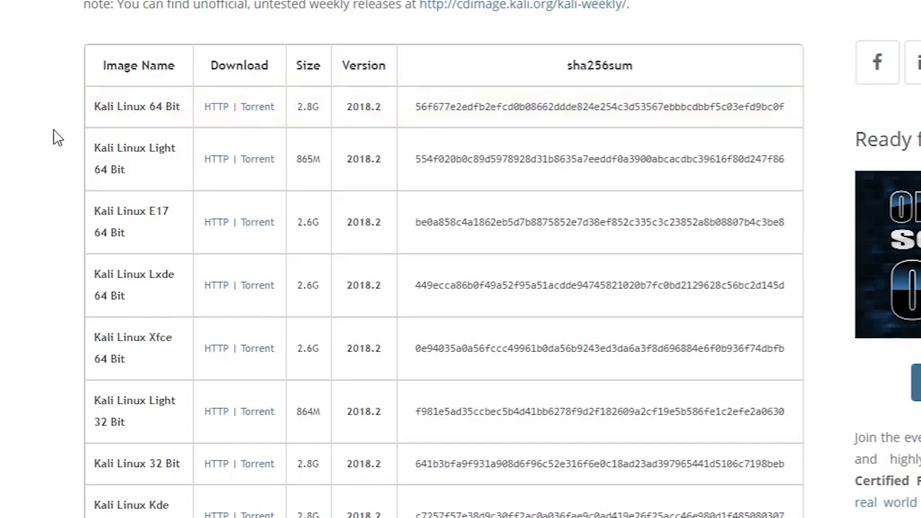
{"action": "mouse_move", "coordinate": [80, 251]}
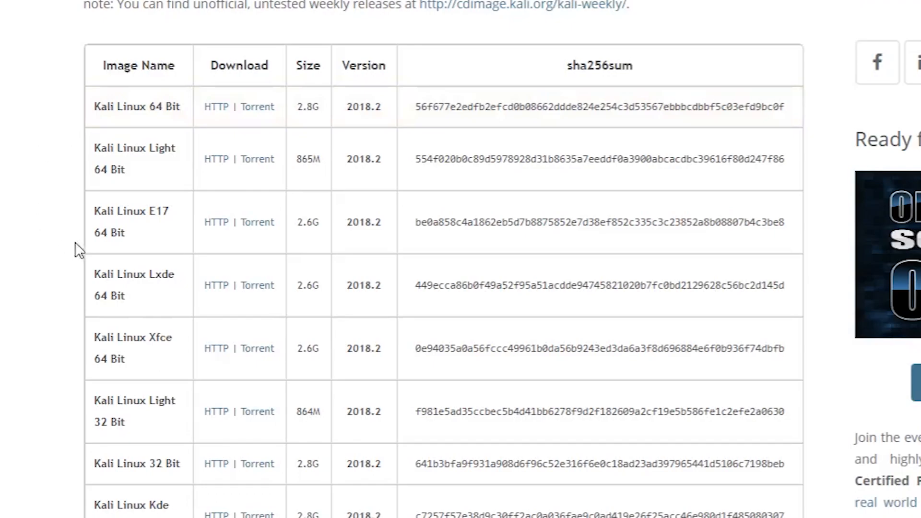
{"action": "scroll", "scroll_direction": "down", "scroll_amount": 3}
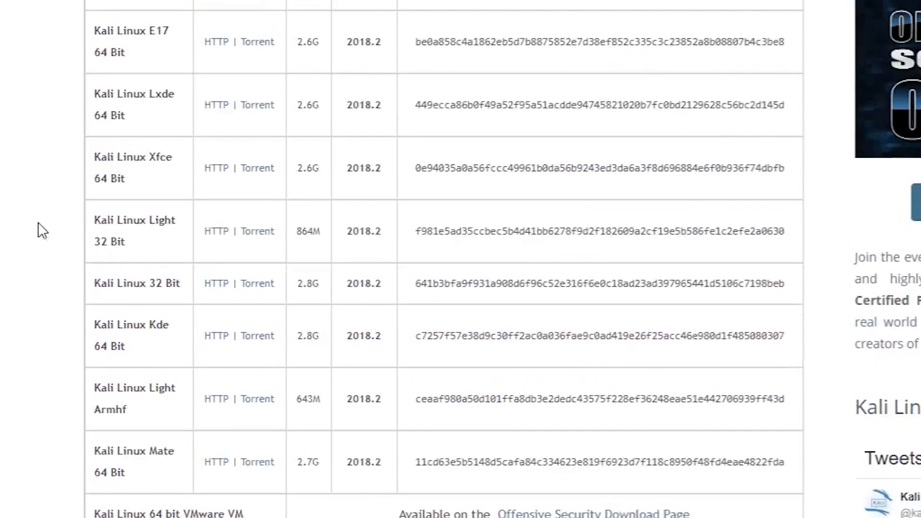
{"action": "mouse_move", "coordinate": [86, 230]}
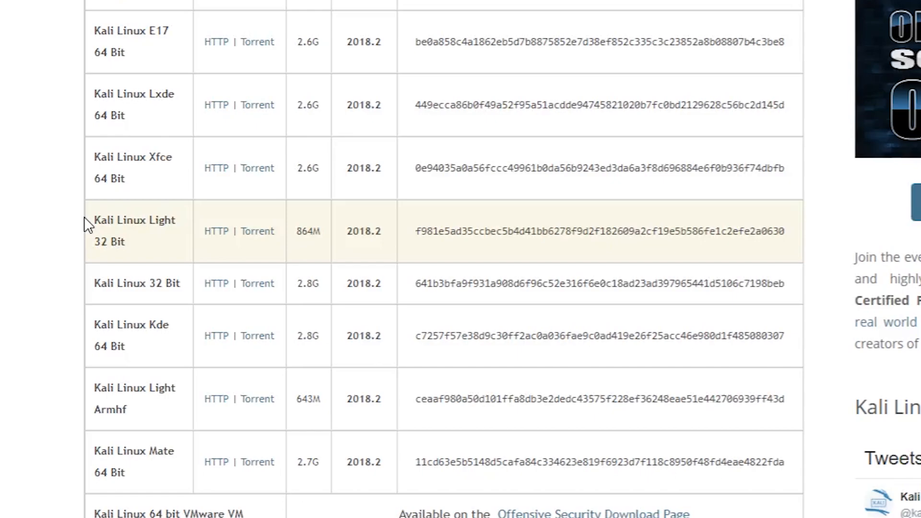
{"action": "mouse_move", "coordinate": [77, 229]}
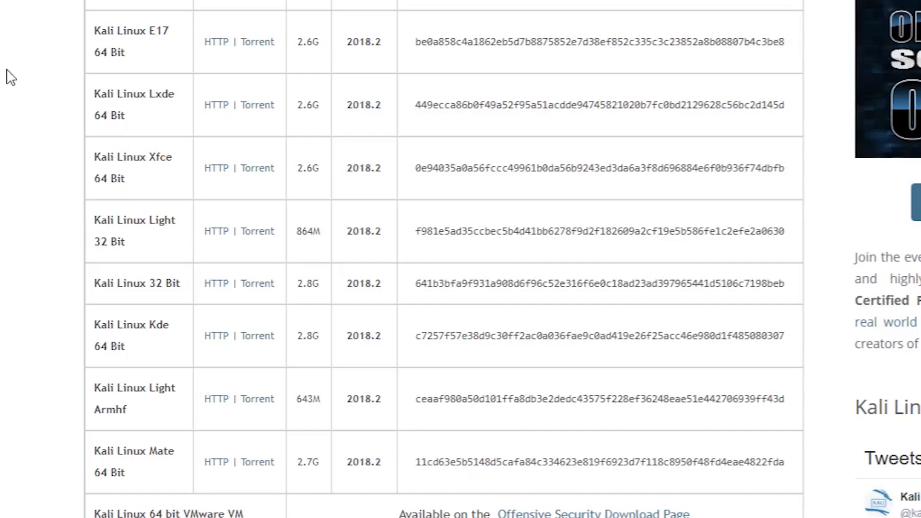
{"action": "mouse_move", "coordinate": [125, 97]}
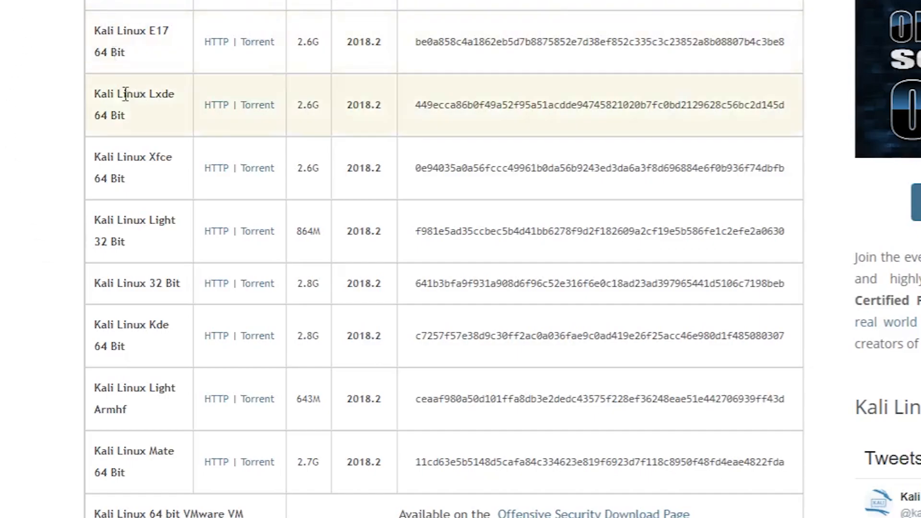
{"action": "mouse_move", "coordinate": [153, 203]}
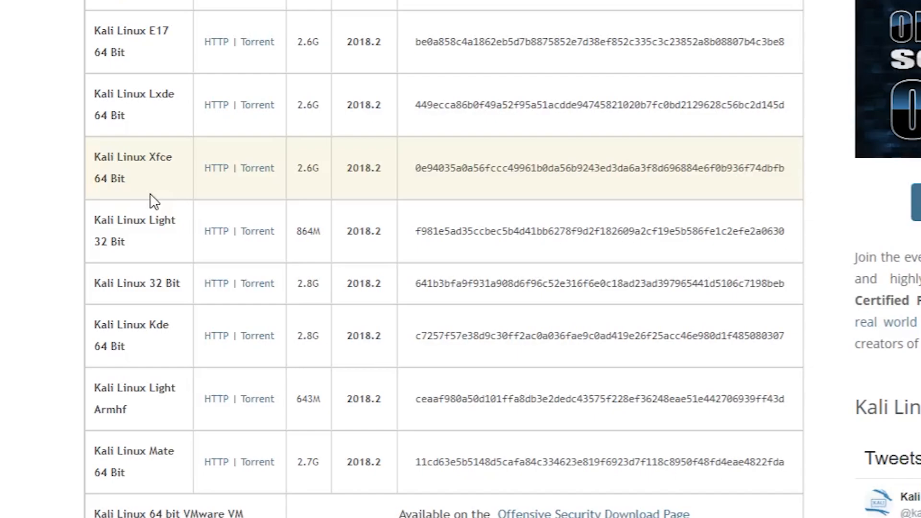
{"action": "mouse_move", "coordinate": [80, 441]}
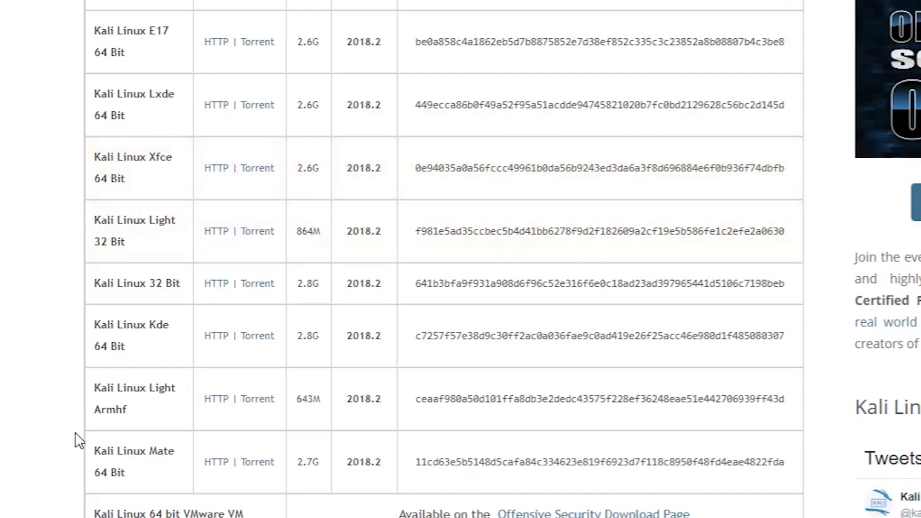
{"action": "scroll", "scroll_direction": "up", "scroll_amount": 3}
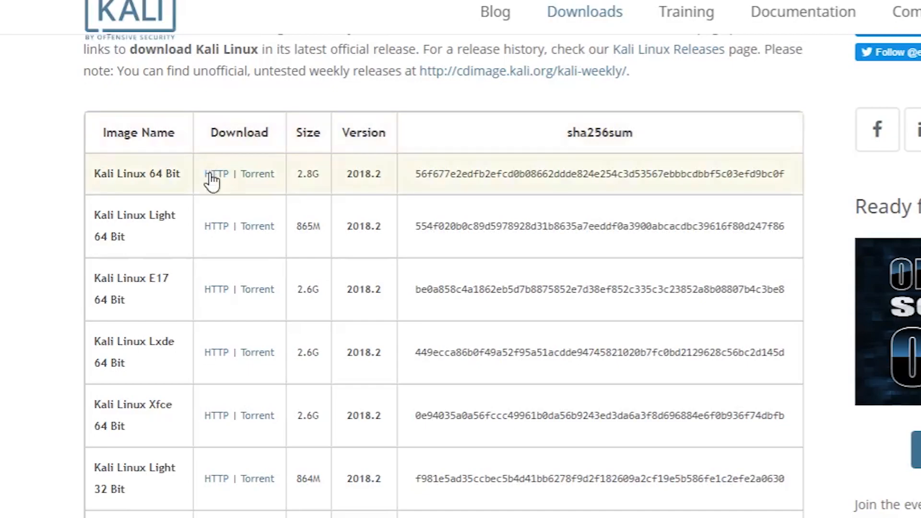
{"action": "mouse_move", "coordinate": [215, 174]}
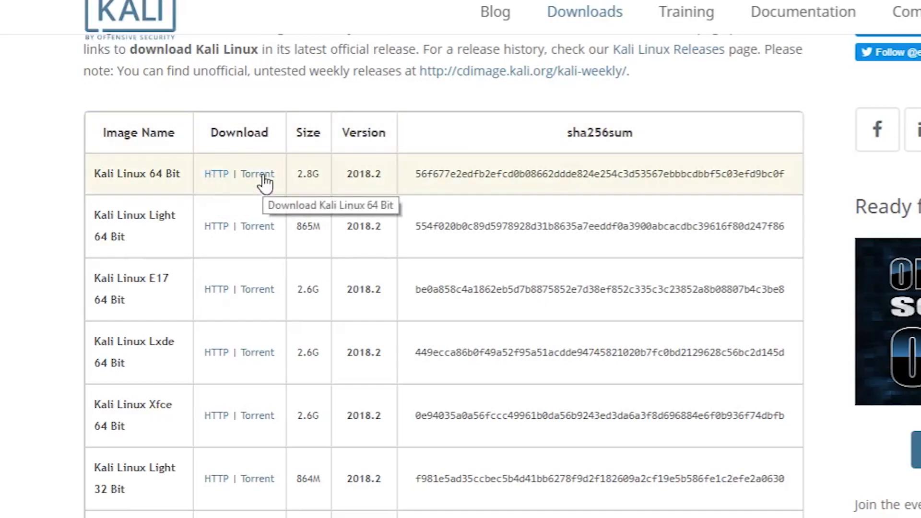
{"action": "mouse_move", "coordinate": [229, 182]}
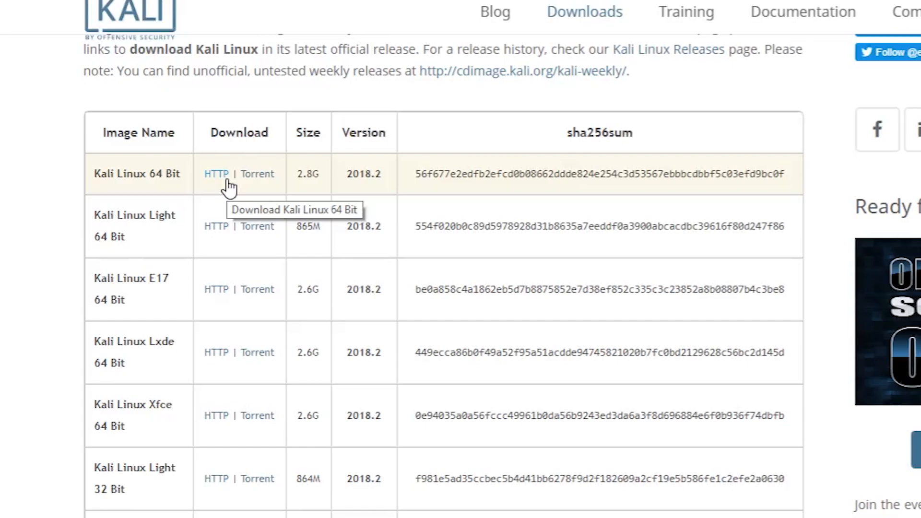
{"action": "mouse_move", "coordinate": [216, 177]}
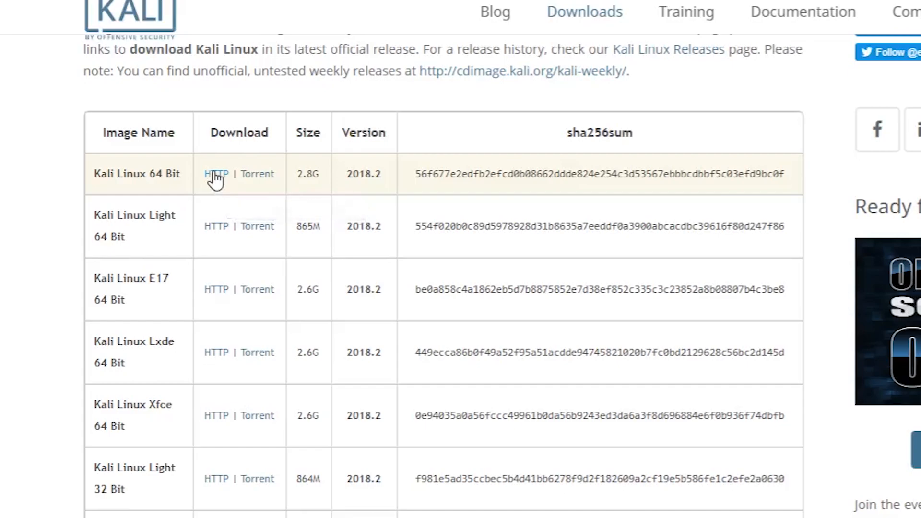
- Start the HTTP download of the Kali Linux 64 Bit 2018.2 ISO (2.7 GB)
{"action": "left_click", "coordinate": [215, 173]}
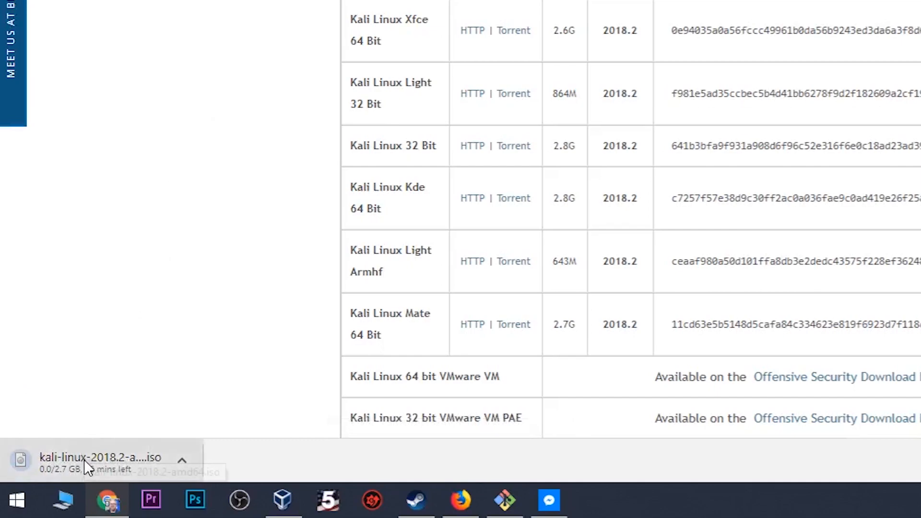
{"action": "mouse_move", "coordinate": [88, 467]}
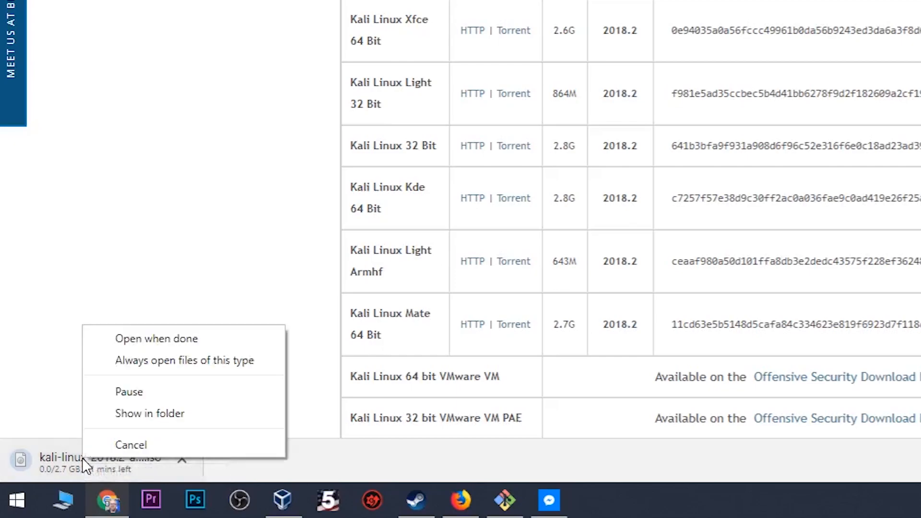
- Cancel the in-progress Kali Linux 2018.2 64-bit ISO download from its shelf menu
{"action": "left_click", "coordinate": [131, 444]}
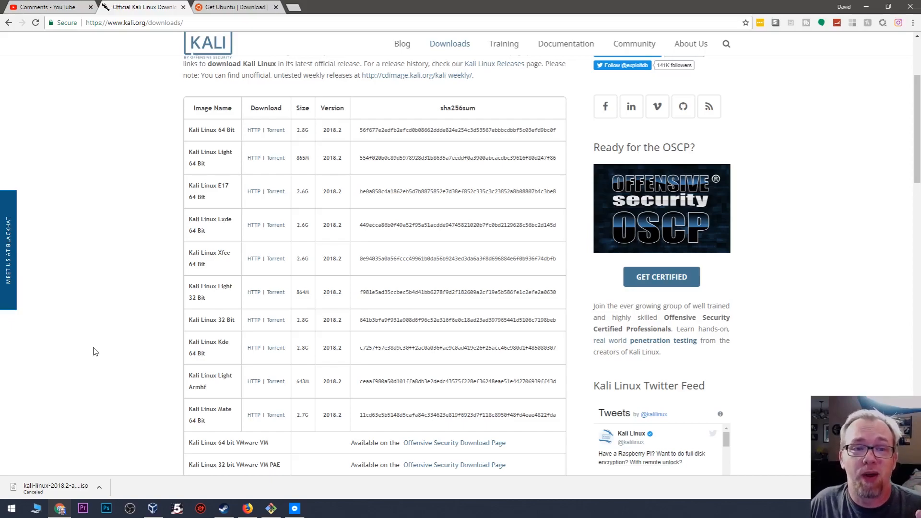
{"action": "mouse_move", "coordinate": [74, 355]}
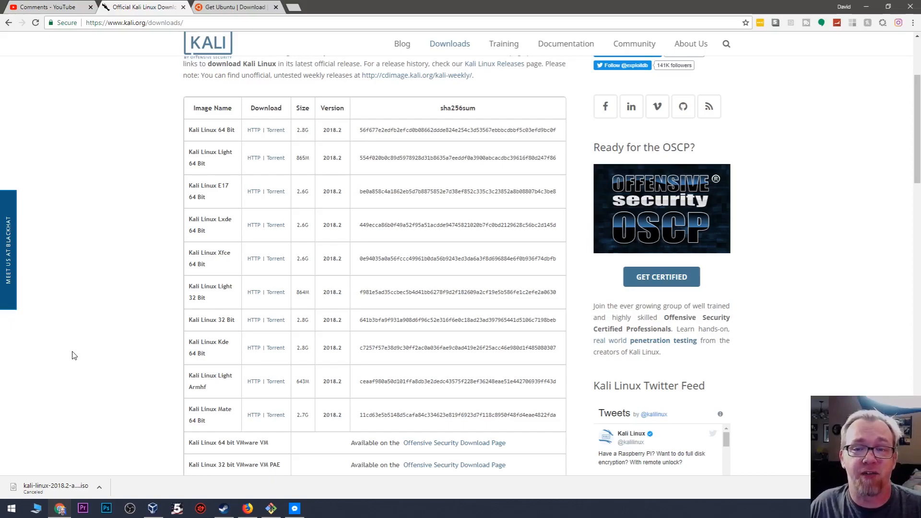
{"action": "mouse_move", "coordinate": [92, 348]}
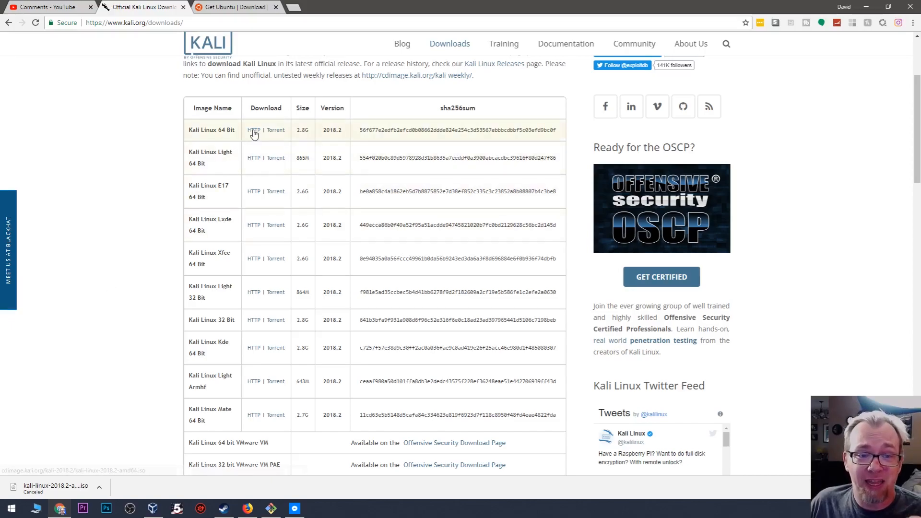
{"action": "mouse_move", "coordinate": [253, 129]}
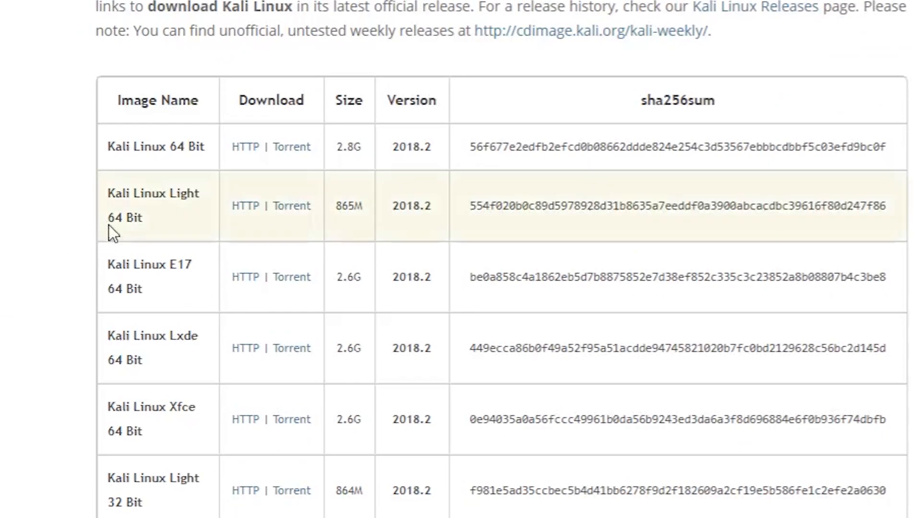
{"action": "mouse_move", "coordinate": [291, 146]}
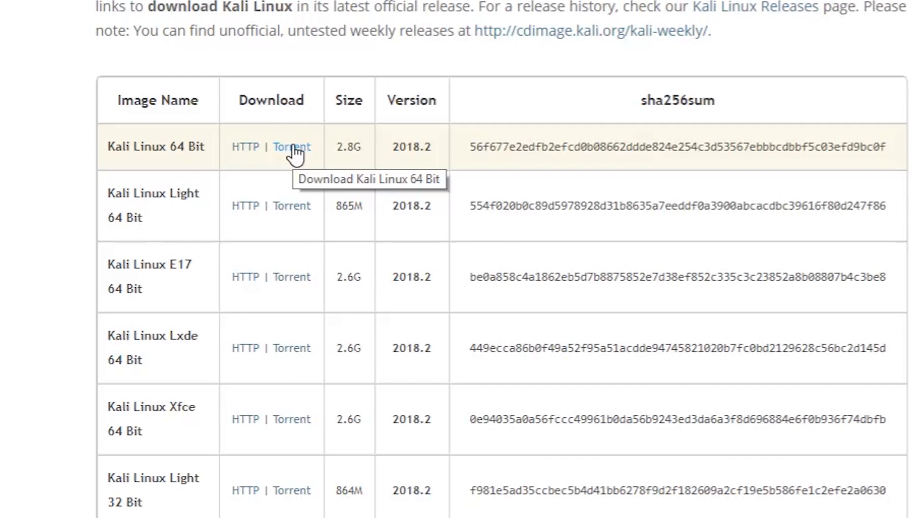
{"action": "mouse_move", "coordinate": [254, 141]}
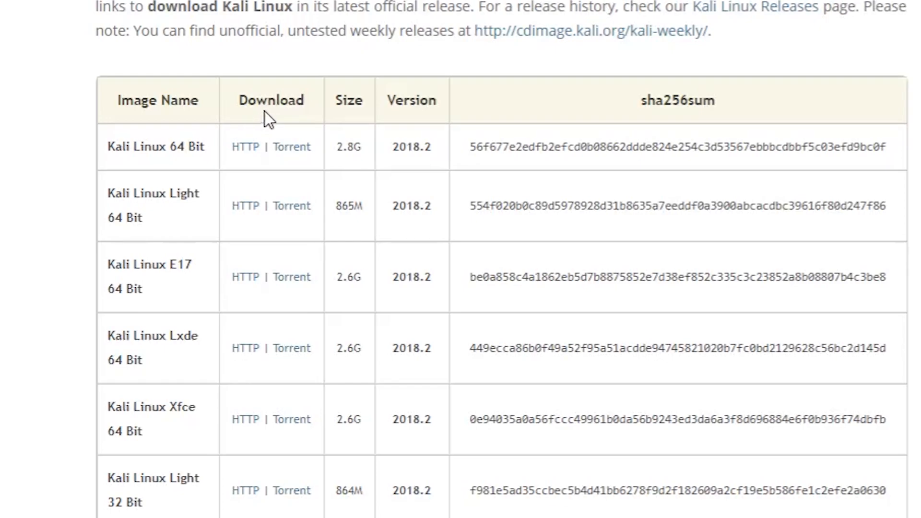
{"action": "mouse_move", "coordinate": [245, 146]}
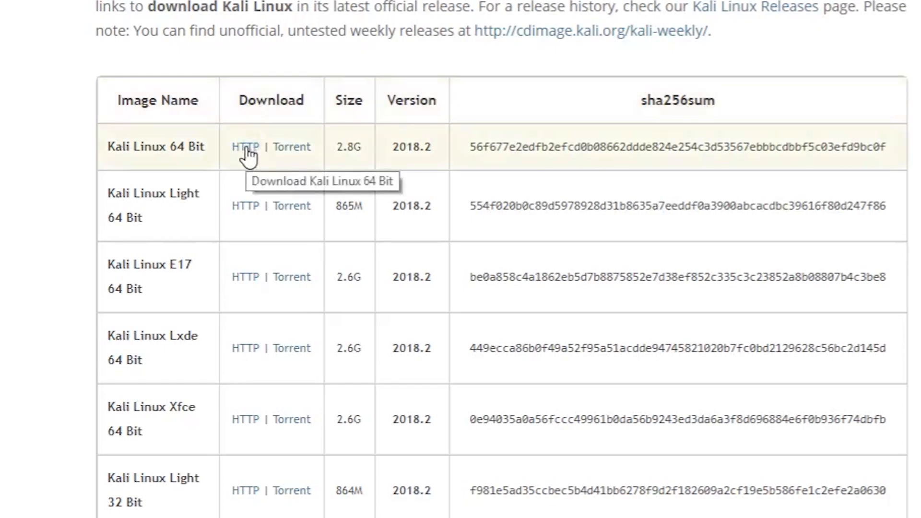
- Restart the HTTP download of the Kali Linux 64 Bit image from the table
{"action": "left_click", "coordinate": [245, 147]}
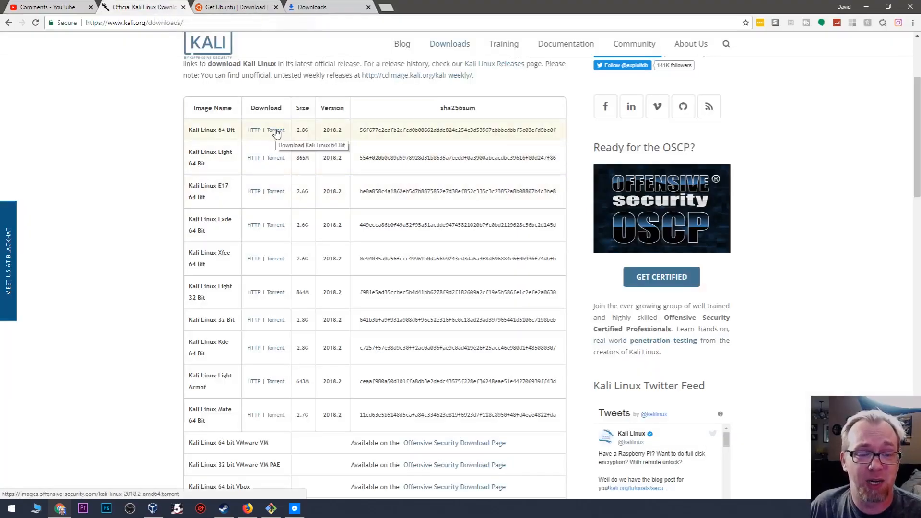
- Download the Kali Linux 64 Bit torrent file and add it to qBittorrent, saving into E:\Torrents\
{"action": "left_click", "coordinate": [275, 130]}
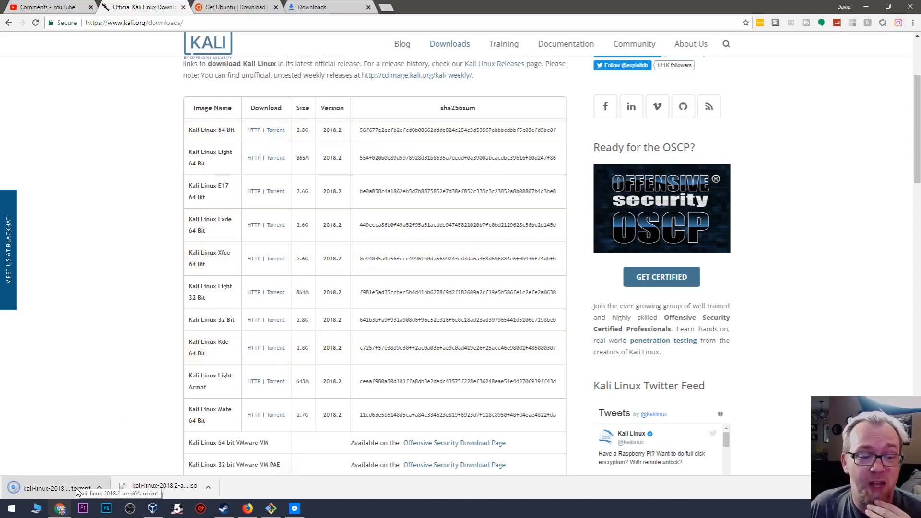
{"action": "left_click", "coordinate": [327, 6]}
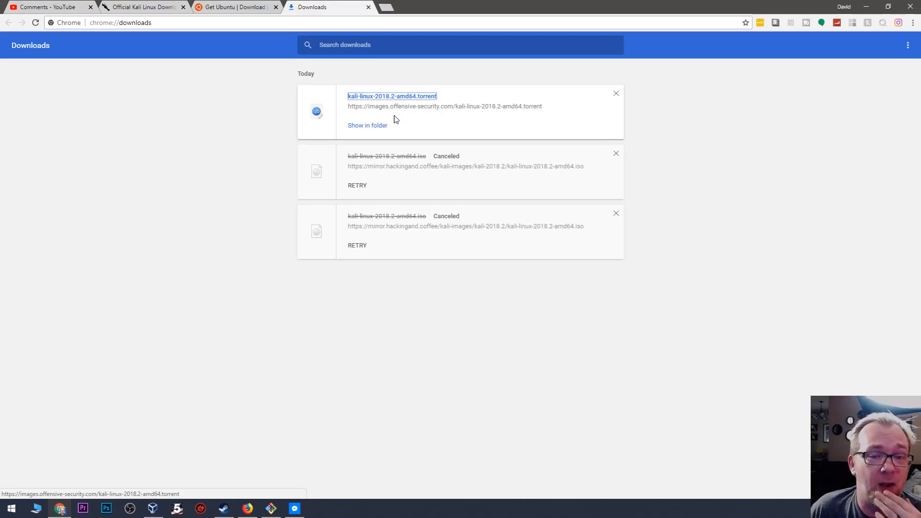
{"action": "left_click", "coordinate": [391, 96]}
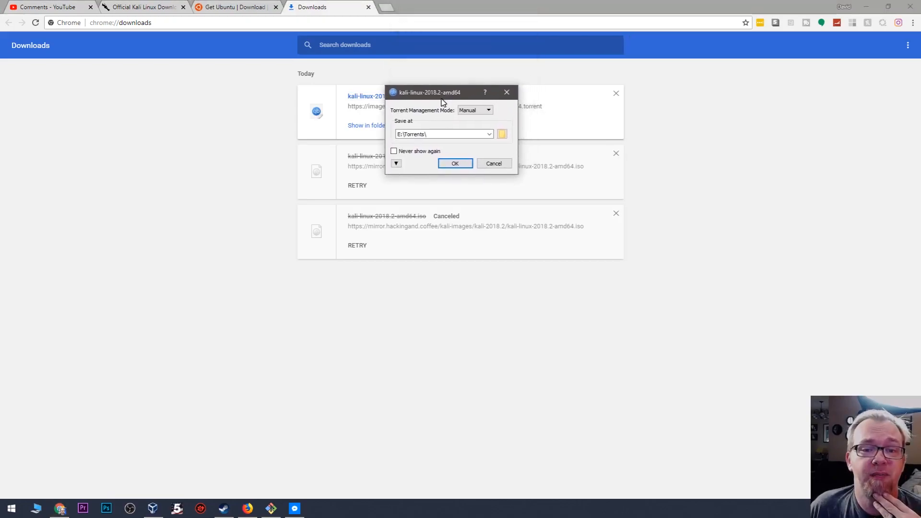
{"action": "left_click_drag", "start_coordinate": [443, 92], "coordinate": [437, 182]}
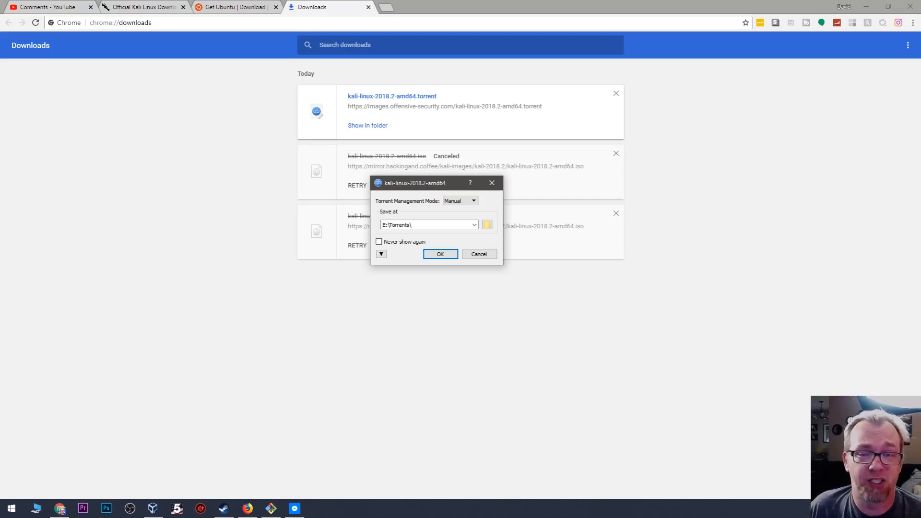
{"action": "mouse_move", "coordinate": [472, 248]}
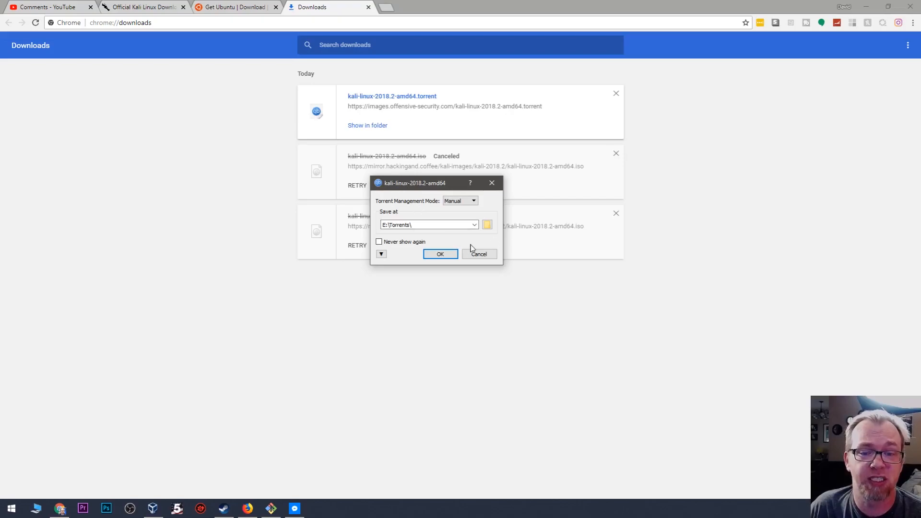
{"action": "left_click", "coordinate": [479, 254]}
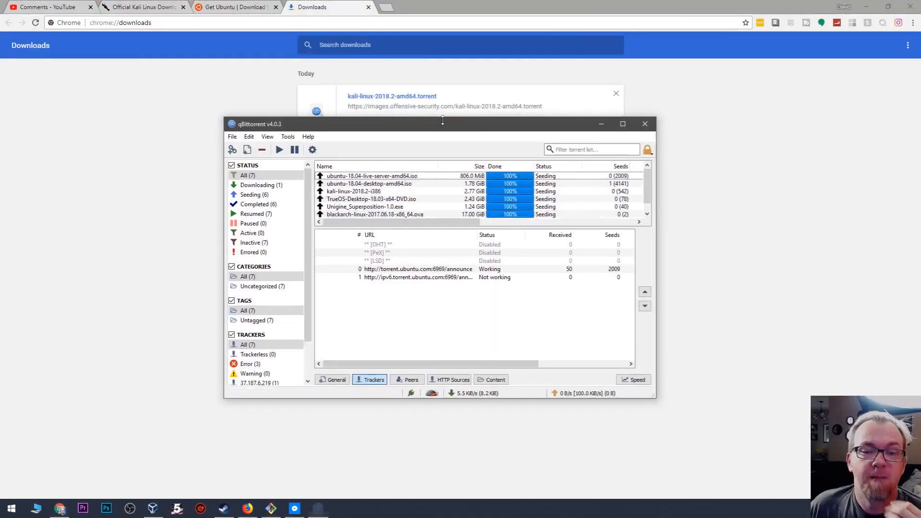
- Select the kali-linux-2018.2-amd64 transfer and view its working trackers while downloading
{"action": "left_click", "coordinate": [621, 124]}
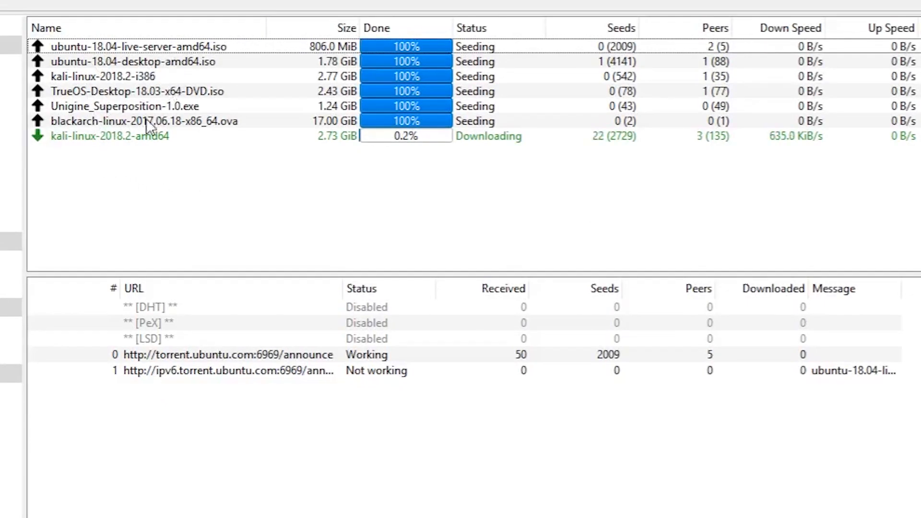
{"action": "left_click", "coordinate": [108, 135]}
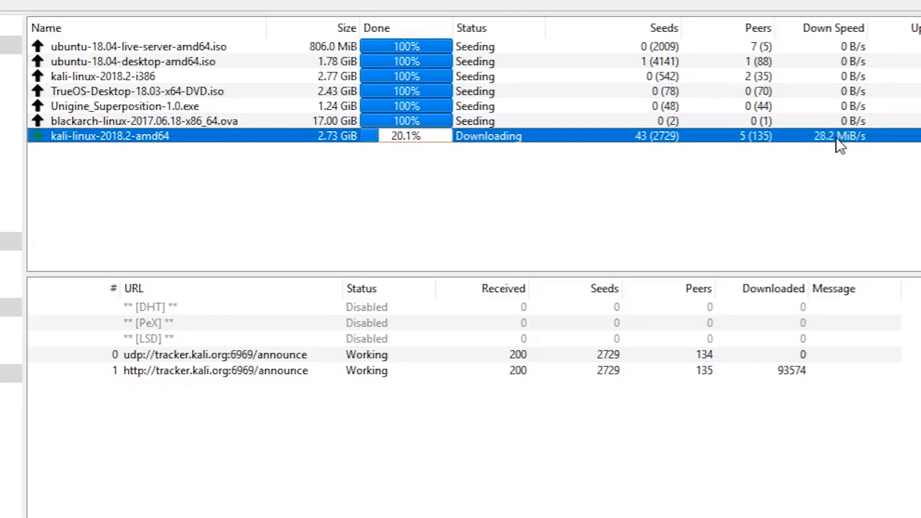
{"action": "mouse_move", "coordinate": [457, 163]}
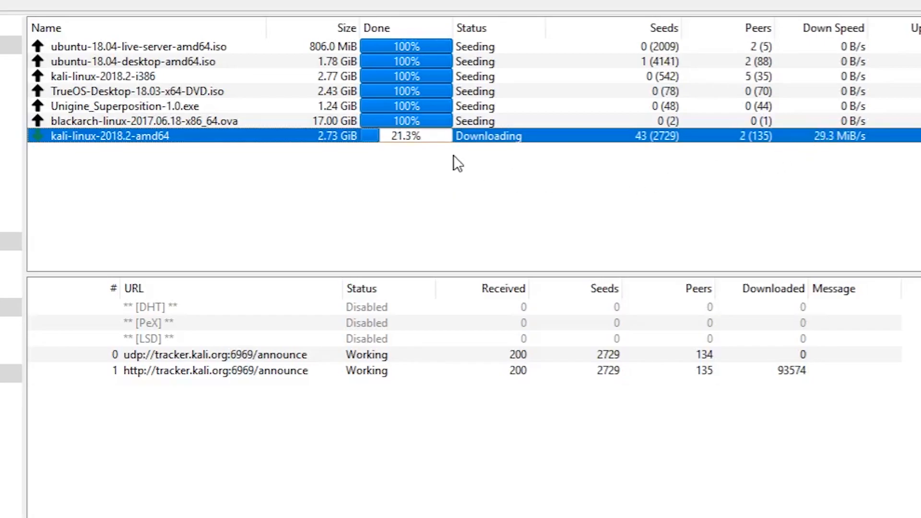
{"action": "mouse_move", "coordinate": [523, 169]}
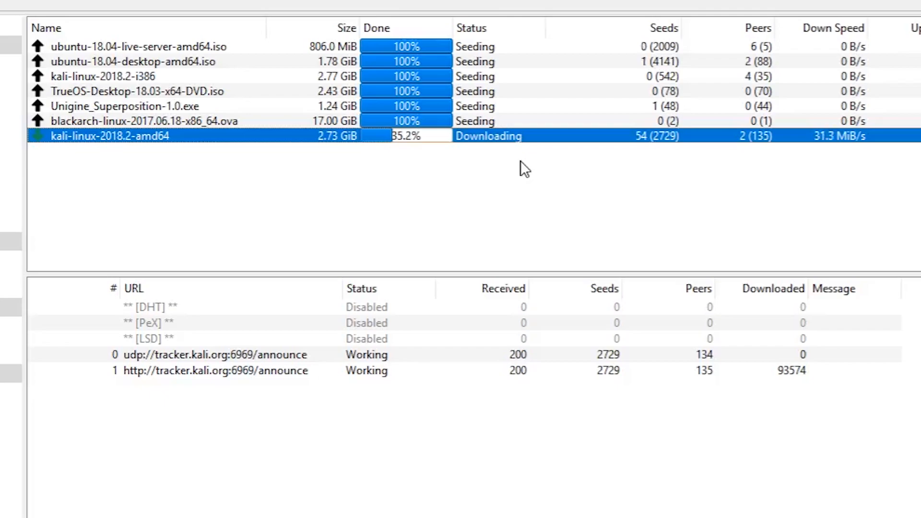
{"action": "mouse_move", "coordinate": [326, 189]}
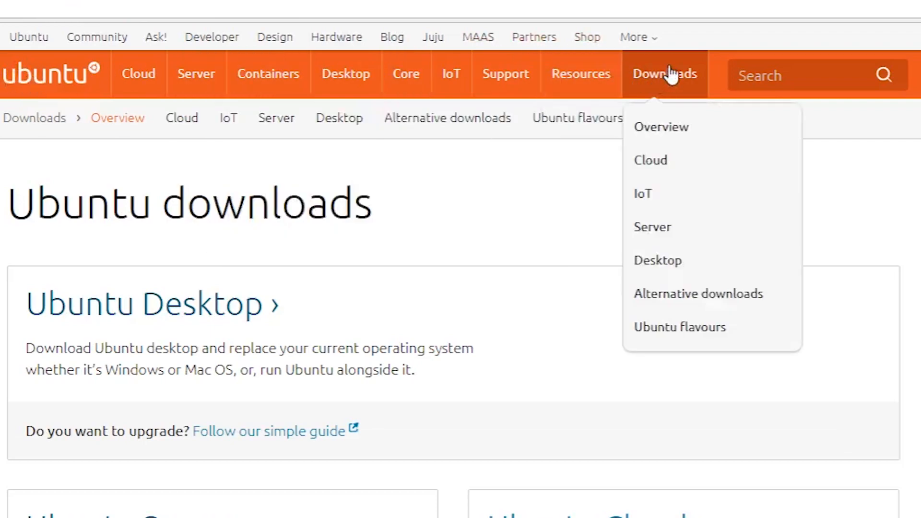
{"action": "mouse_move", "coordinate": [693, 247]}
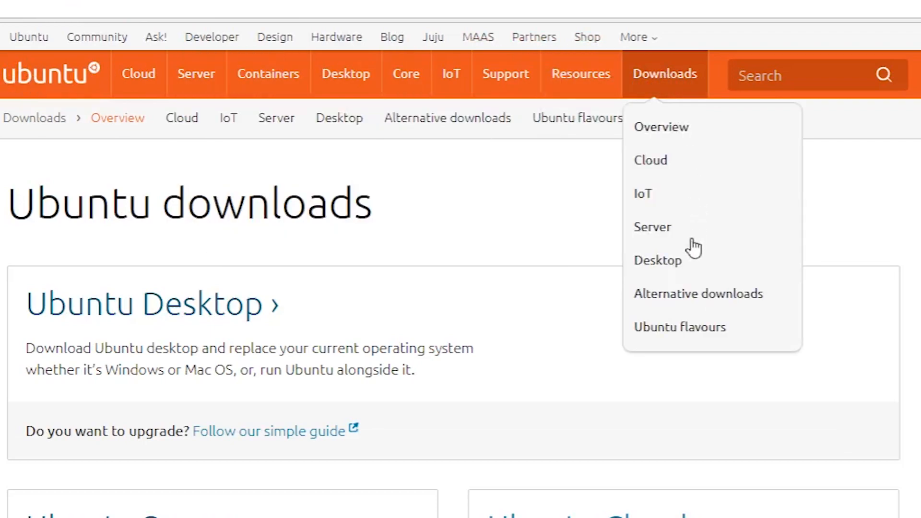
{"action": "mouse_move", "coordinate": [664, 260]}
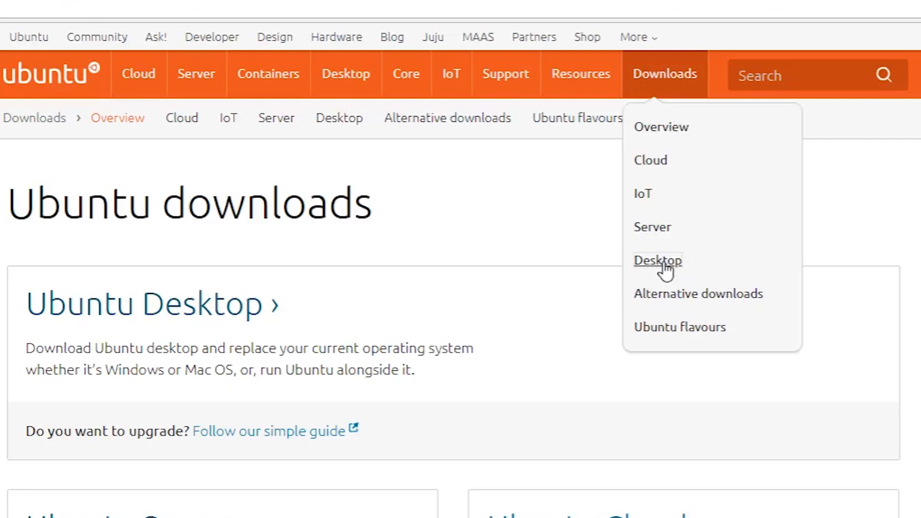
- Go from ubuntu.com's Downloads menu to the Ubuntu Desktop 18.04 LTS page
{"action": "left_click", "coordinate": [658, 260]}
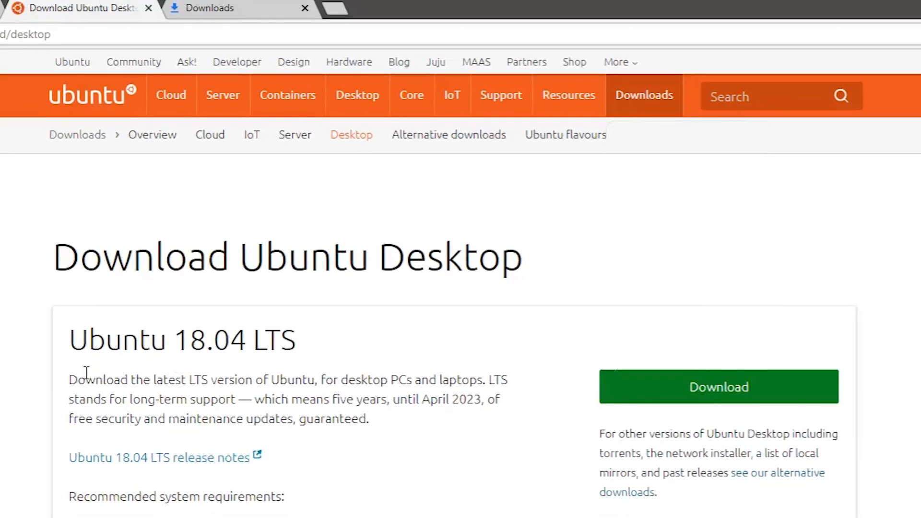
{"action": "mouse_move", "coordinate": [522, 354]}
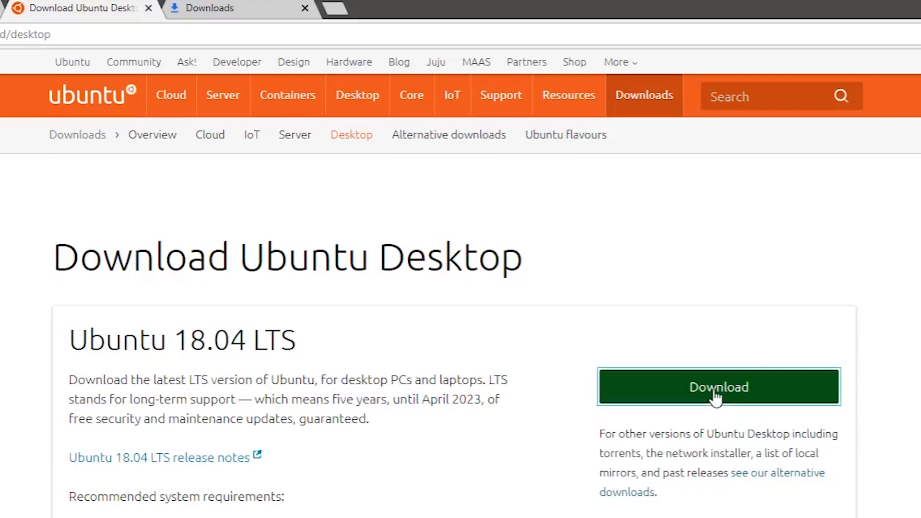
- Start the direct Ubuntu 18.04 desktop ISO download (1.8 GB) and view it in Chrome's Downloads list
{"action": "left_click", "coordinate": [718, 387]}
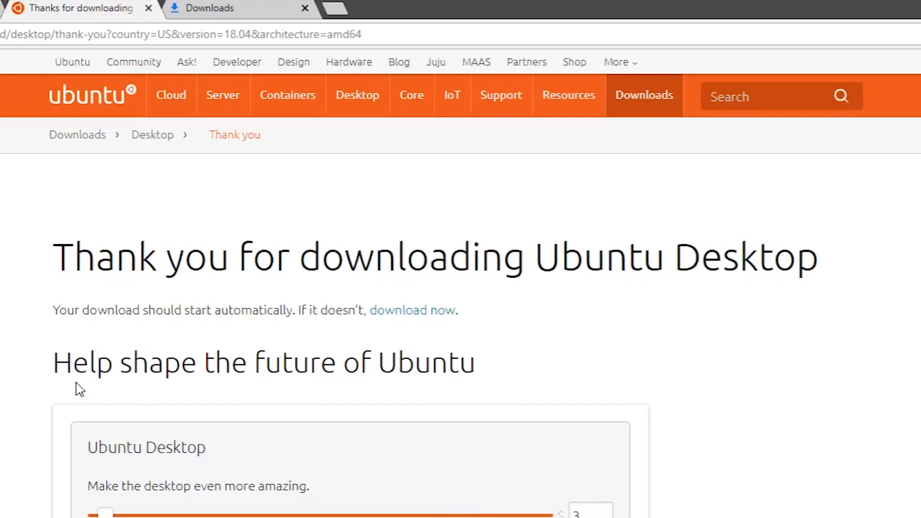
{"action": "scroll", "scroll_direction": "down", "scroll_amount": 3}
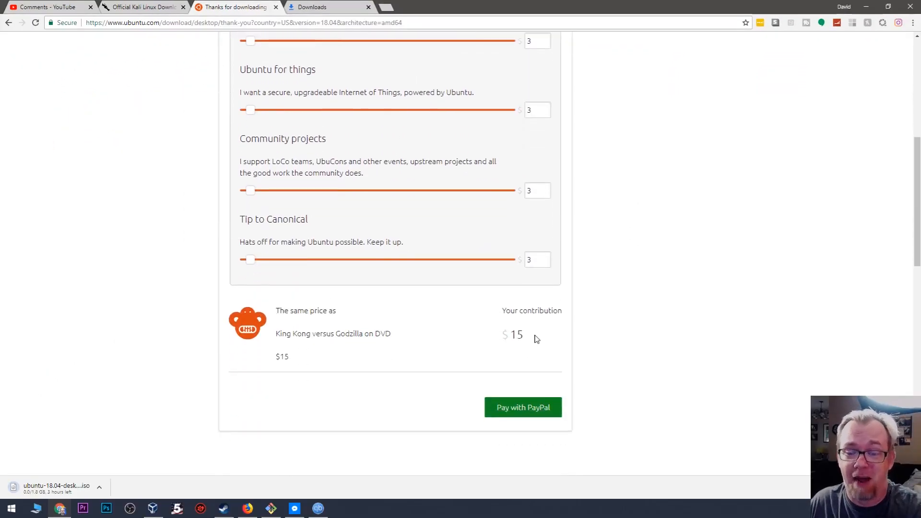
{"action": "left_click", "coordinate": [519, 334]}
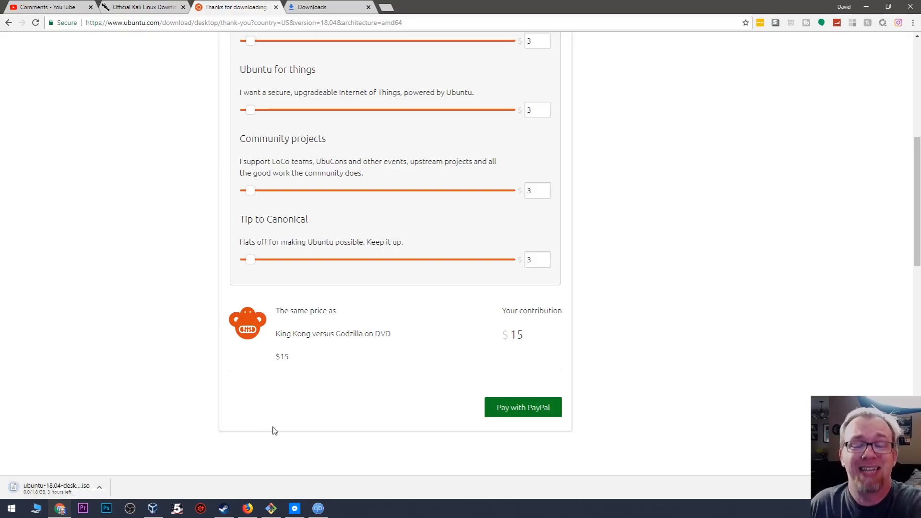
{"action": "scroll", "scroll_direction": "up", "scroll_amount": 3}
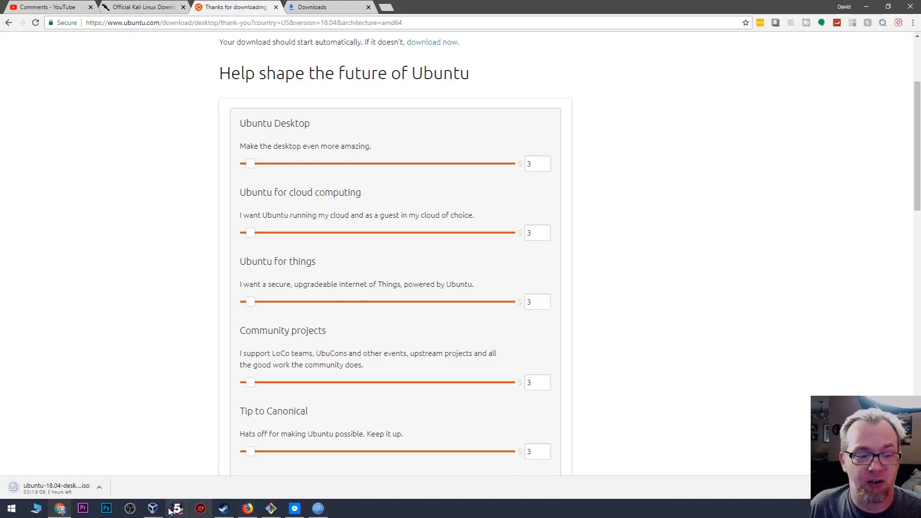
{"action": "left_click", "coordinate": [311, 7]}
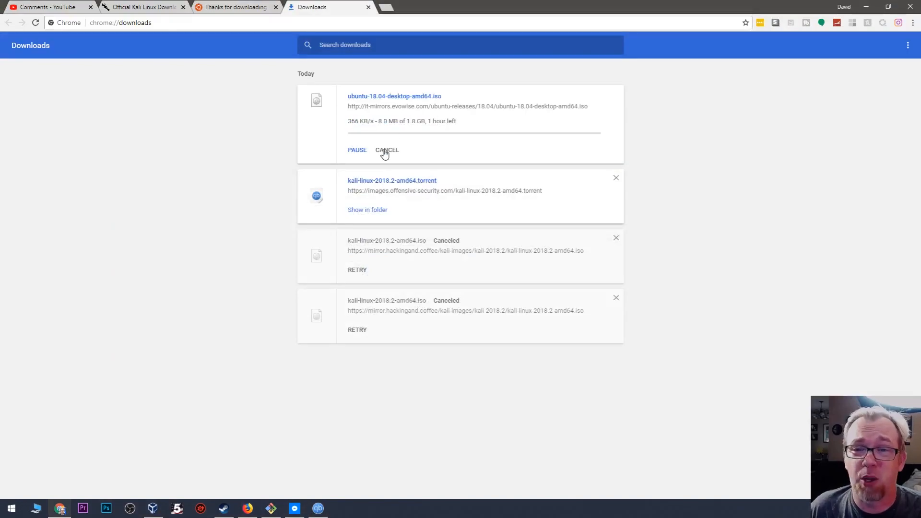
- Cancel the direct Ubuntu 18.04 ISO download and return to the Ubuntu Desktop page
{"action": "left_click", "coordinate": [235, 7]}
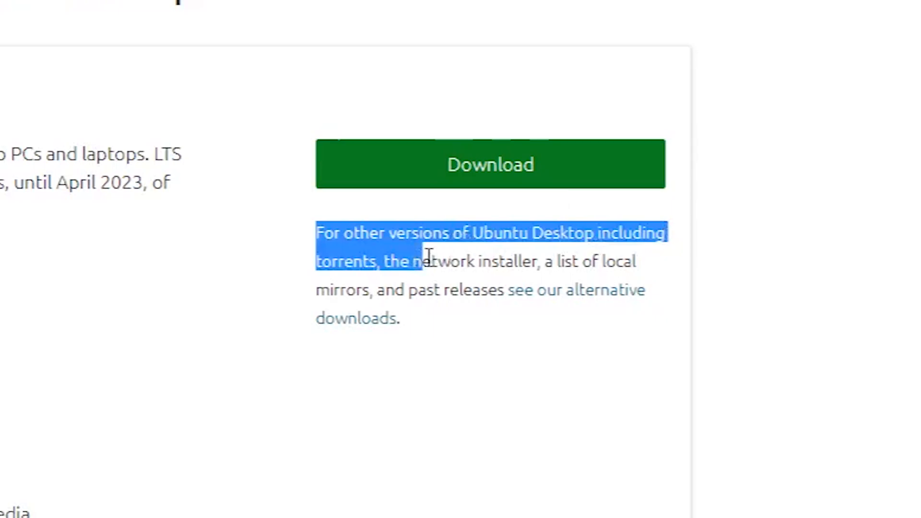
{"action": "mouse_move", "coordinate": [538, 302]}
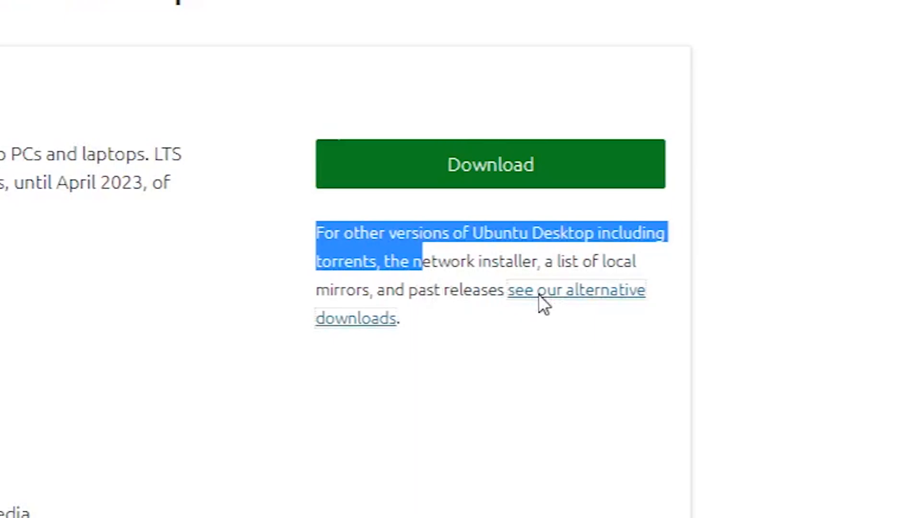
- From Ubuntu's alternative downloads BitTorrent section, download the Ubuntu 18.04 Desktop (64-bit) torrent
{"action": "left_click", "coordinate": [576, 290]}
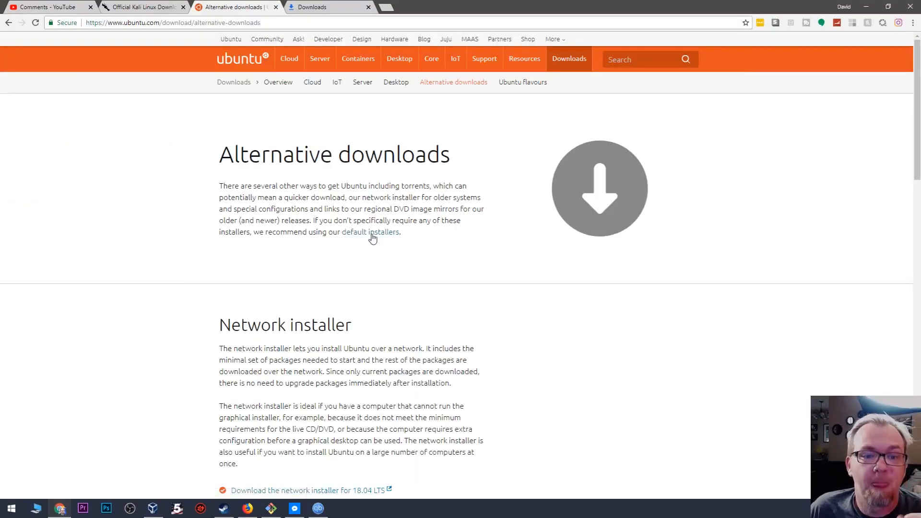
{"action": "scroll", "scroll_direction": "down", "scroll_amount": 3}
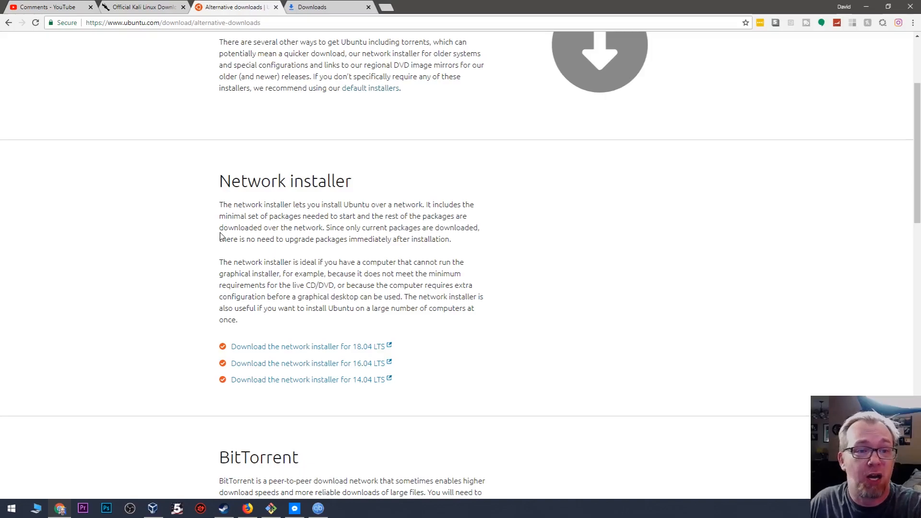
{"action": "scroll", "scroll_direction": "down", "scroll_amount": 3}
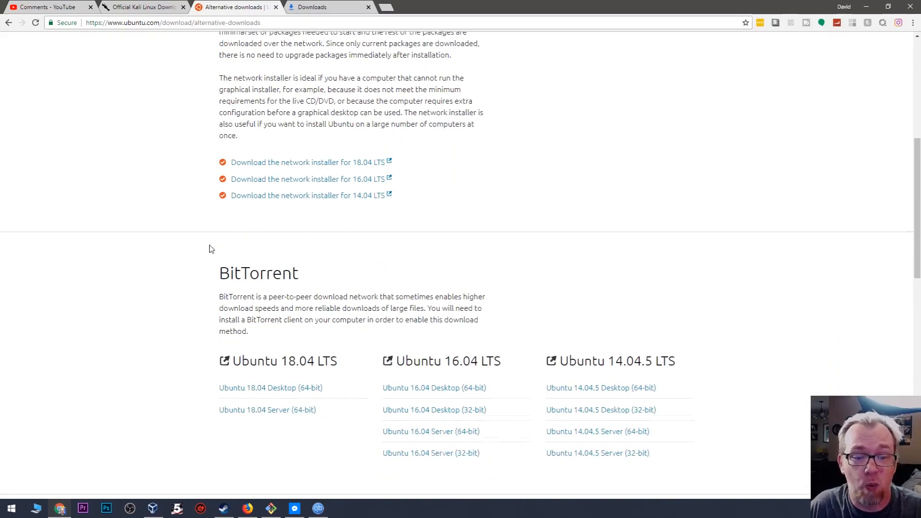
{"action": "scroll", "scroll_direction": "down", "scroll_amount": 3}
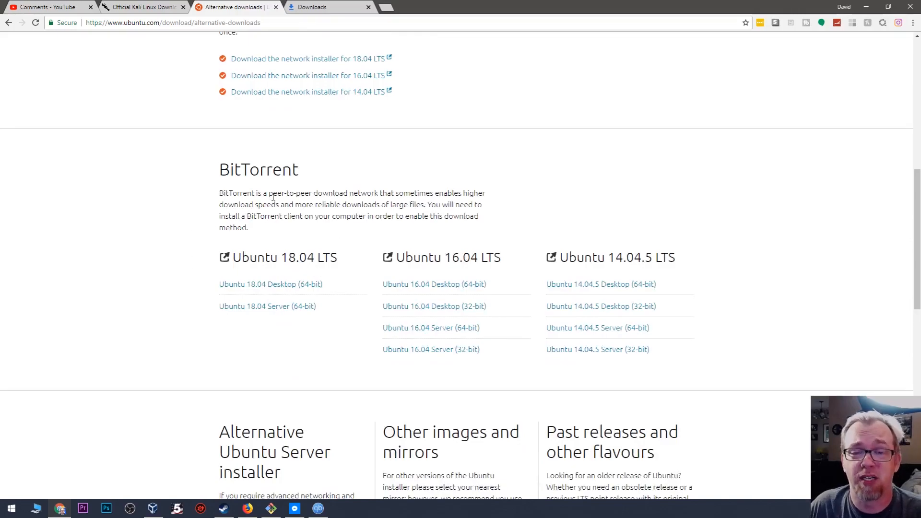
{"action": "scroll", "scroll_direction": "down", "scroll_amount": 3}
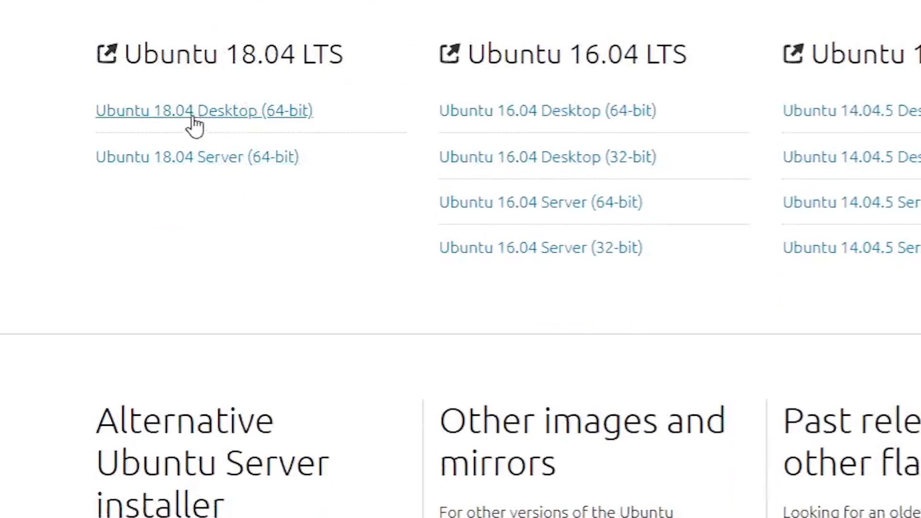
{"action": "double_click", "coordinate": [141, 54]}
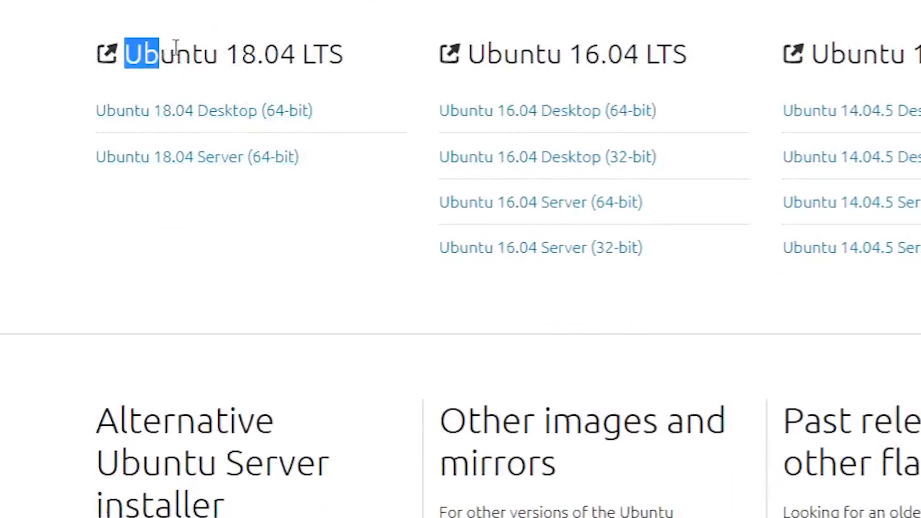
{"action": "left_click_drag", "start_coordinate": [141, 54], "coordinate": [344, 54]}
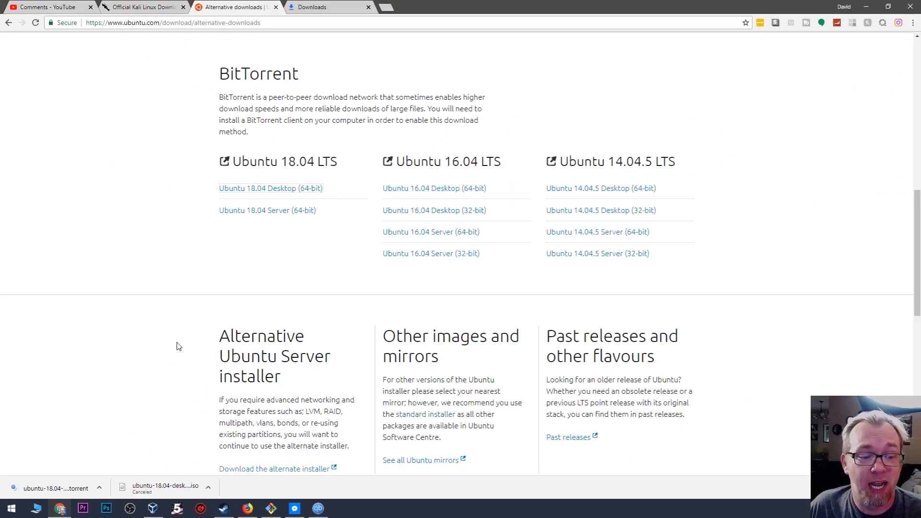
{"action": "mouse_move", "coordinate": [52, 488]}
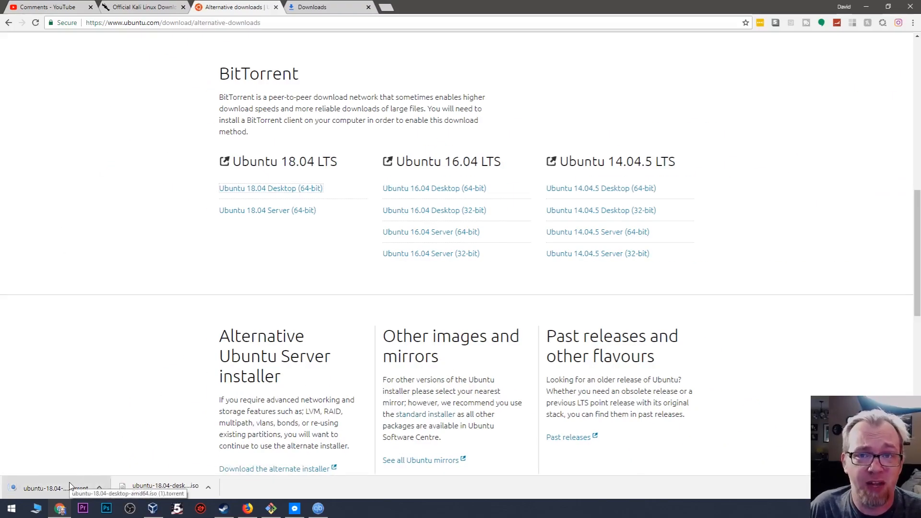
- Add the downloaded Ubuntu 18.04 desktop torrent to qBittorrent and accept the already-in-list tracker merge
{"action": "left_click", "coordinate": [55, 488]}
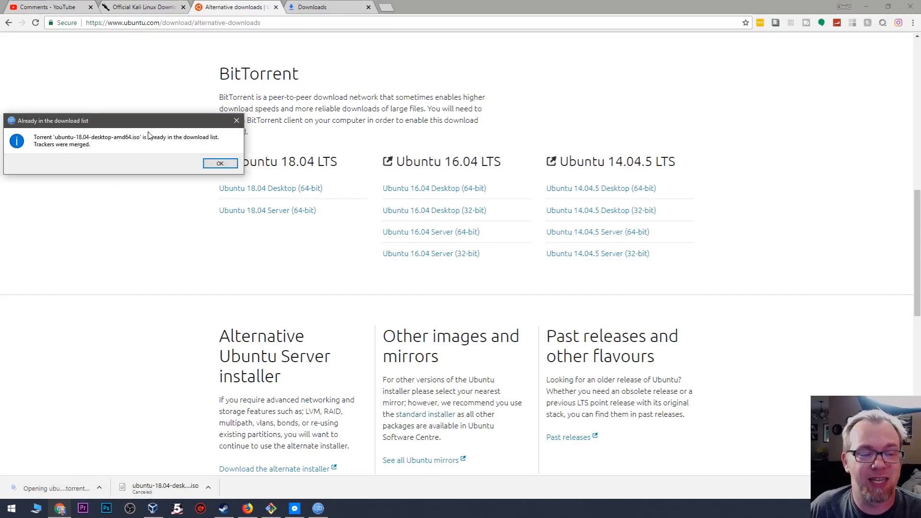
{"action": "left_click", "coordinate": [220, 163]}
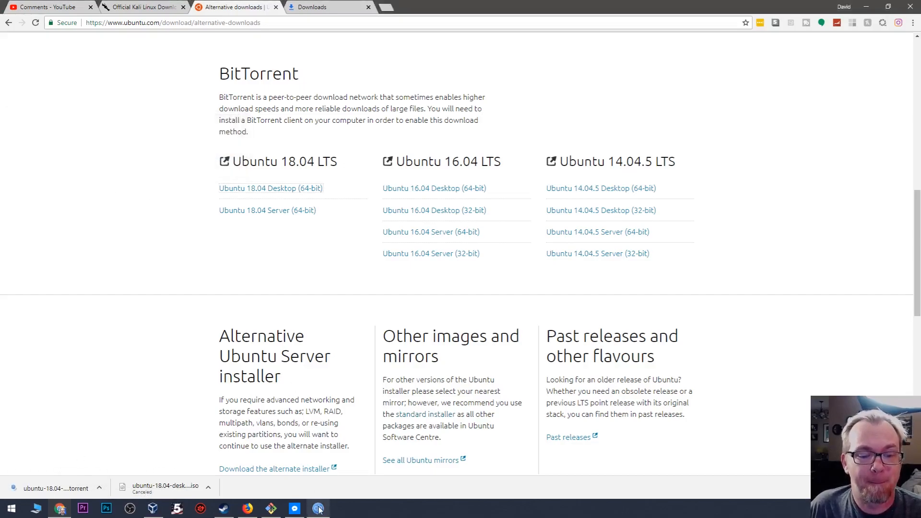